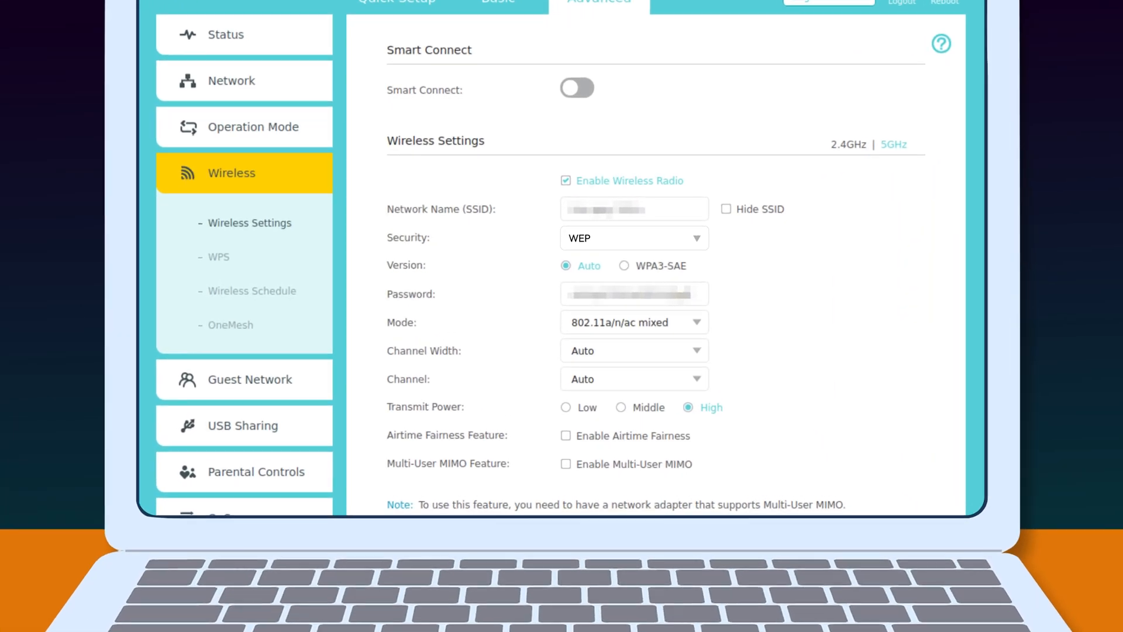
Type "If you get a weird message from me, don't click any!" into the chat message box.
click(633, 237)
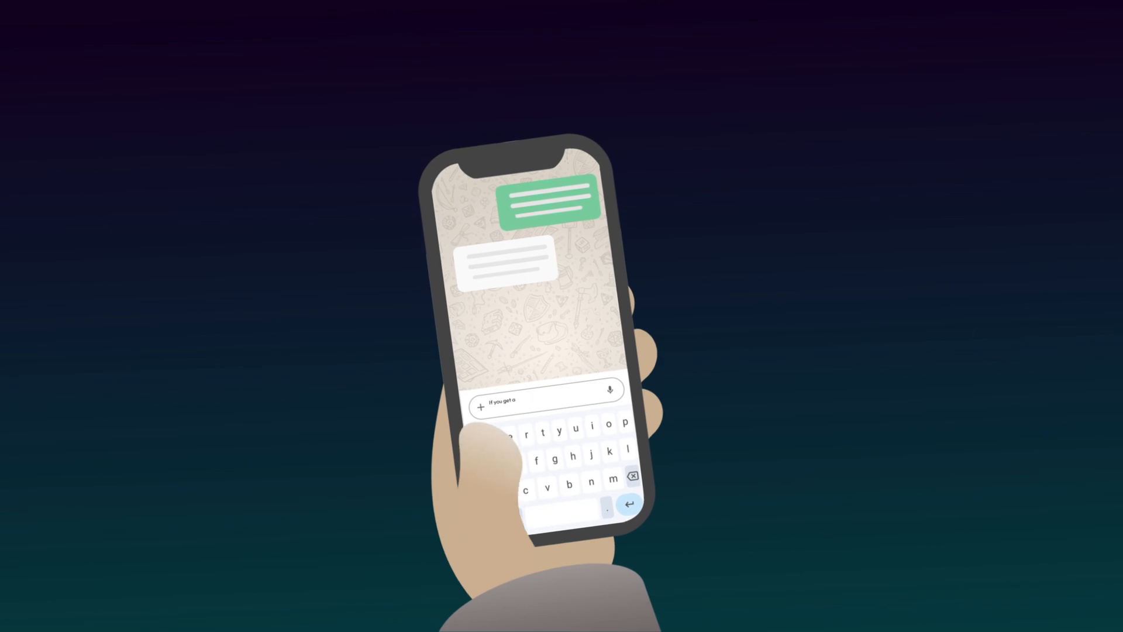
text(If you get a weird message from me, don't click any!)
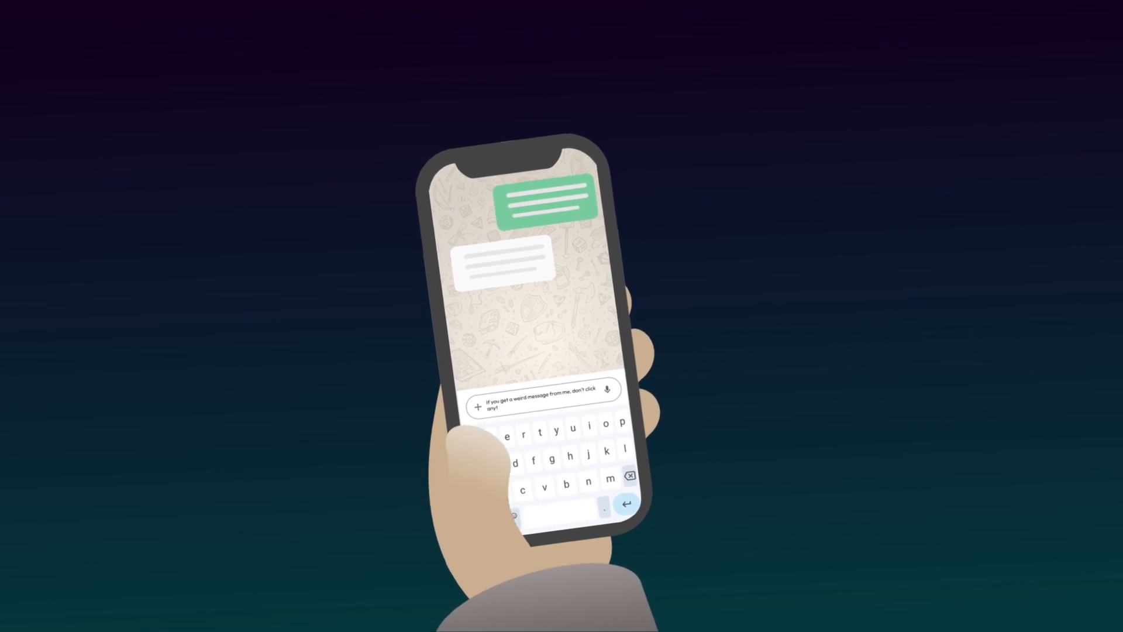